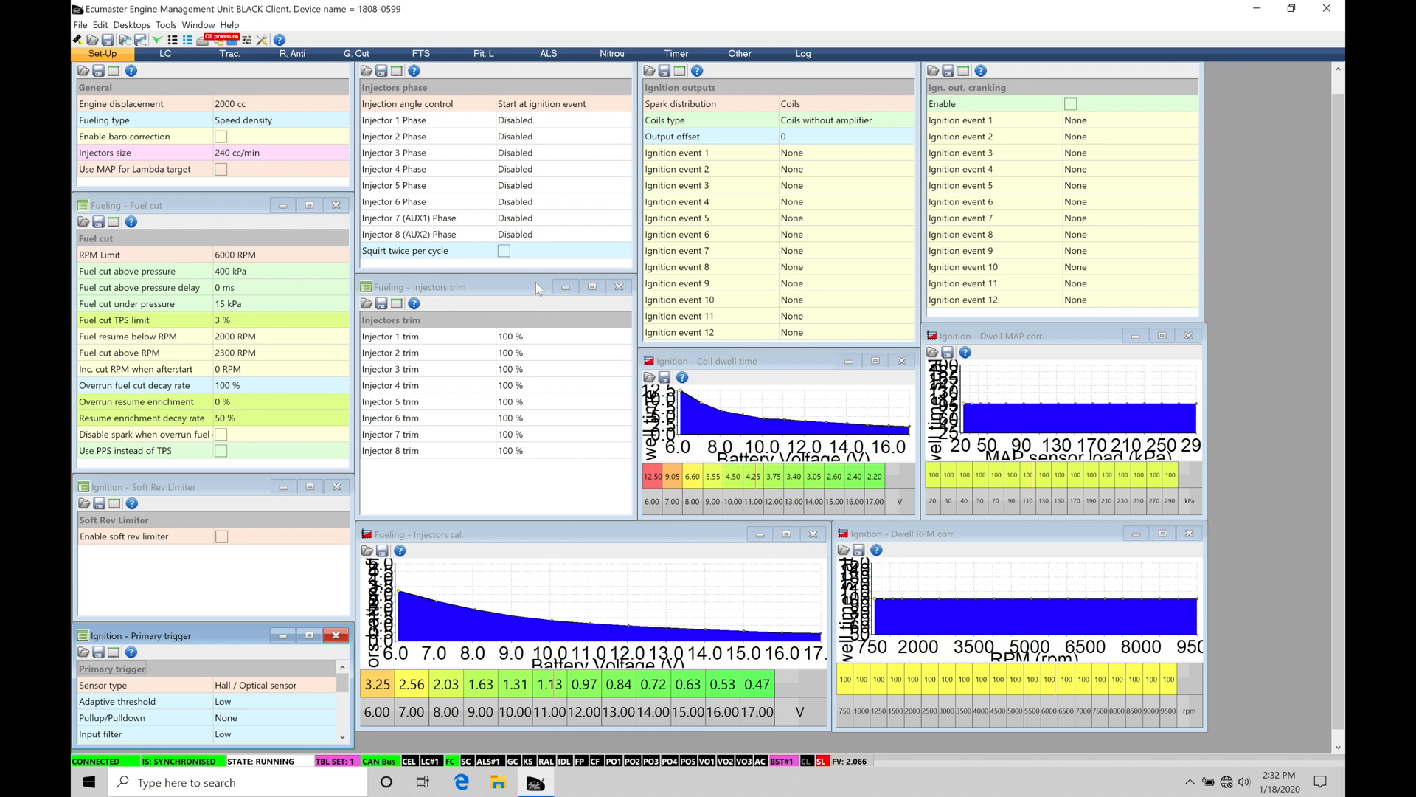
- Choose Open desktops template from the Desktops menu to browse saved layouts
{"action": "left_click", "coordinate": [132, 25]}
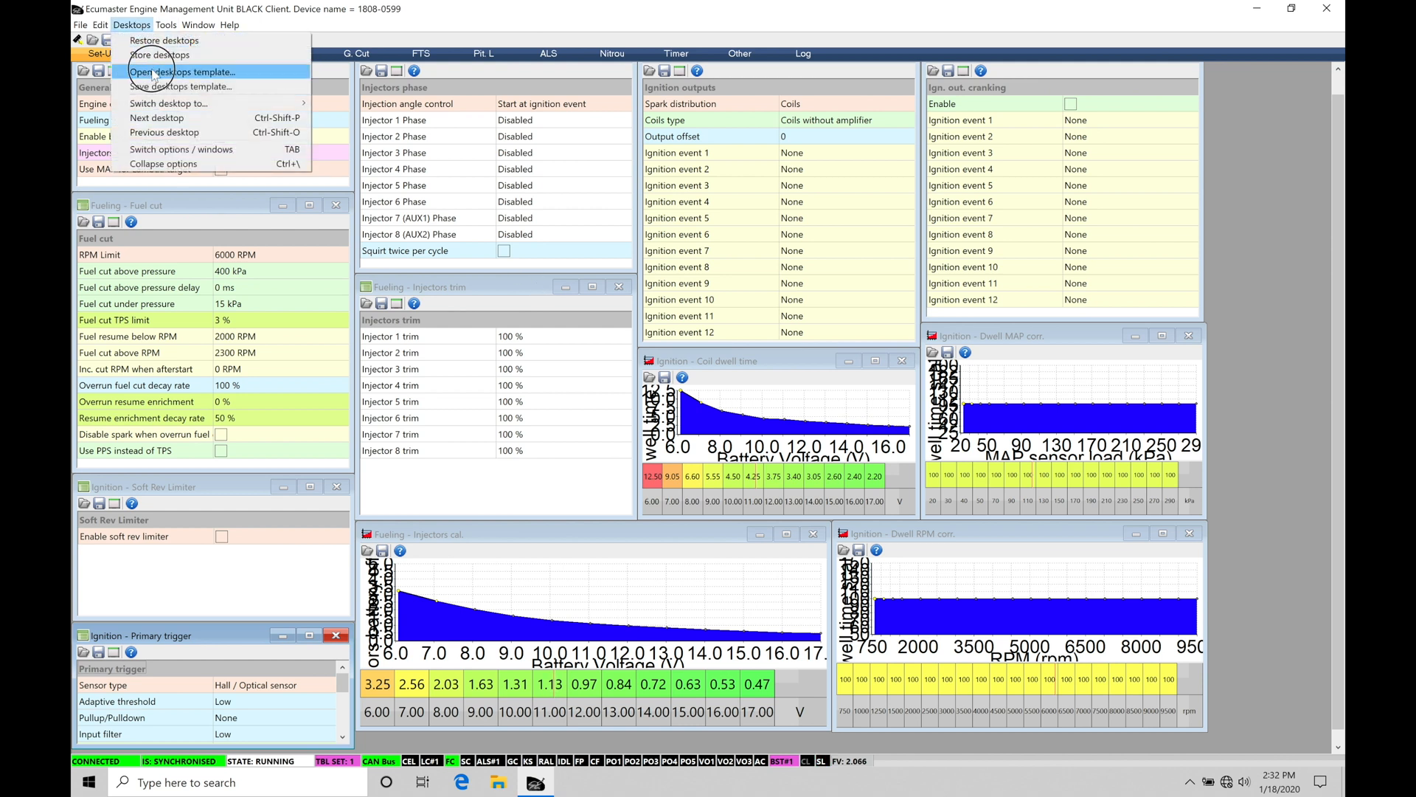
{"action": "left_click", "coordinate": [180, 71]}
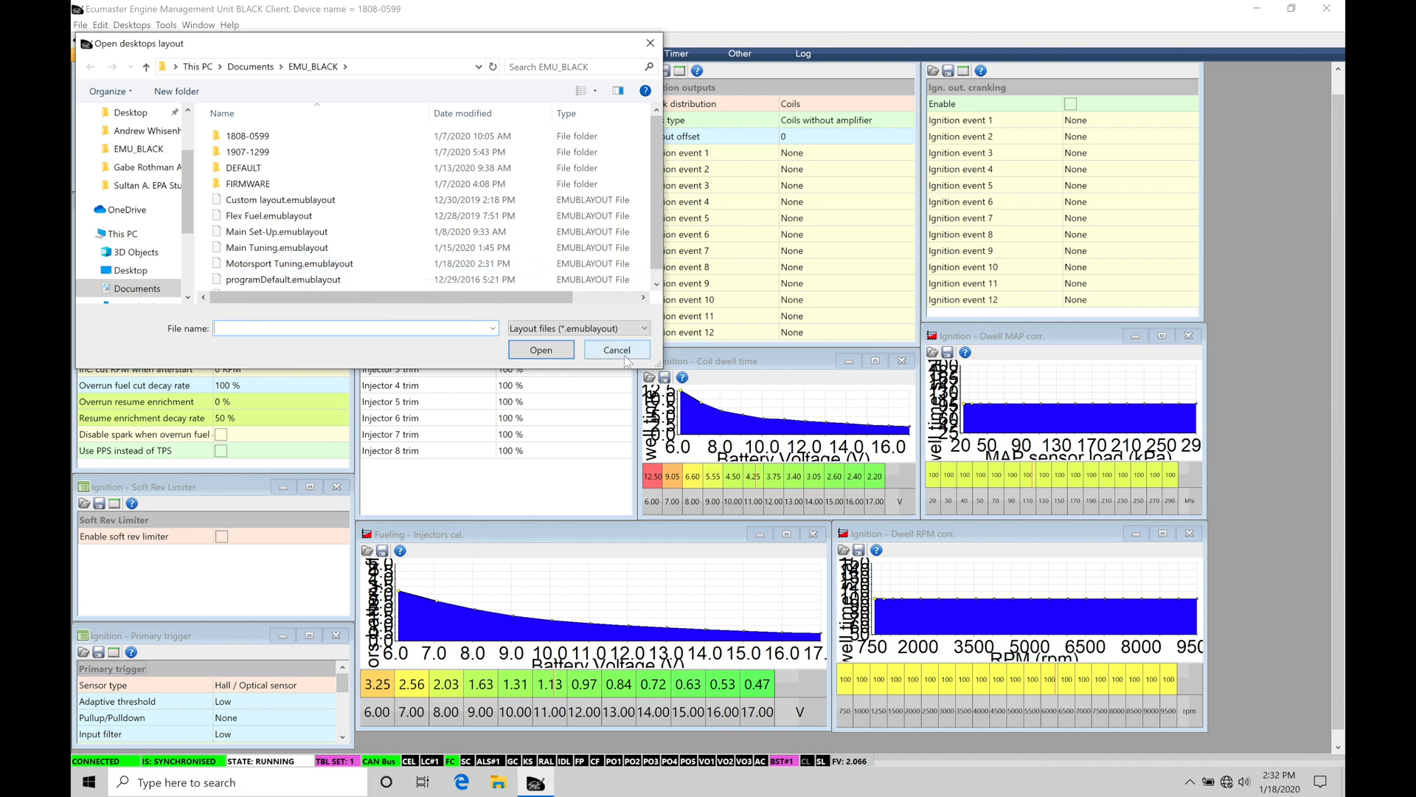
- Open the selected .emulayout file so its panels replace the current set-up windows
{"action": "left_click", "coordinate": [616, 350]}
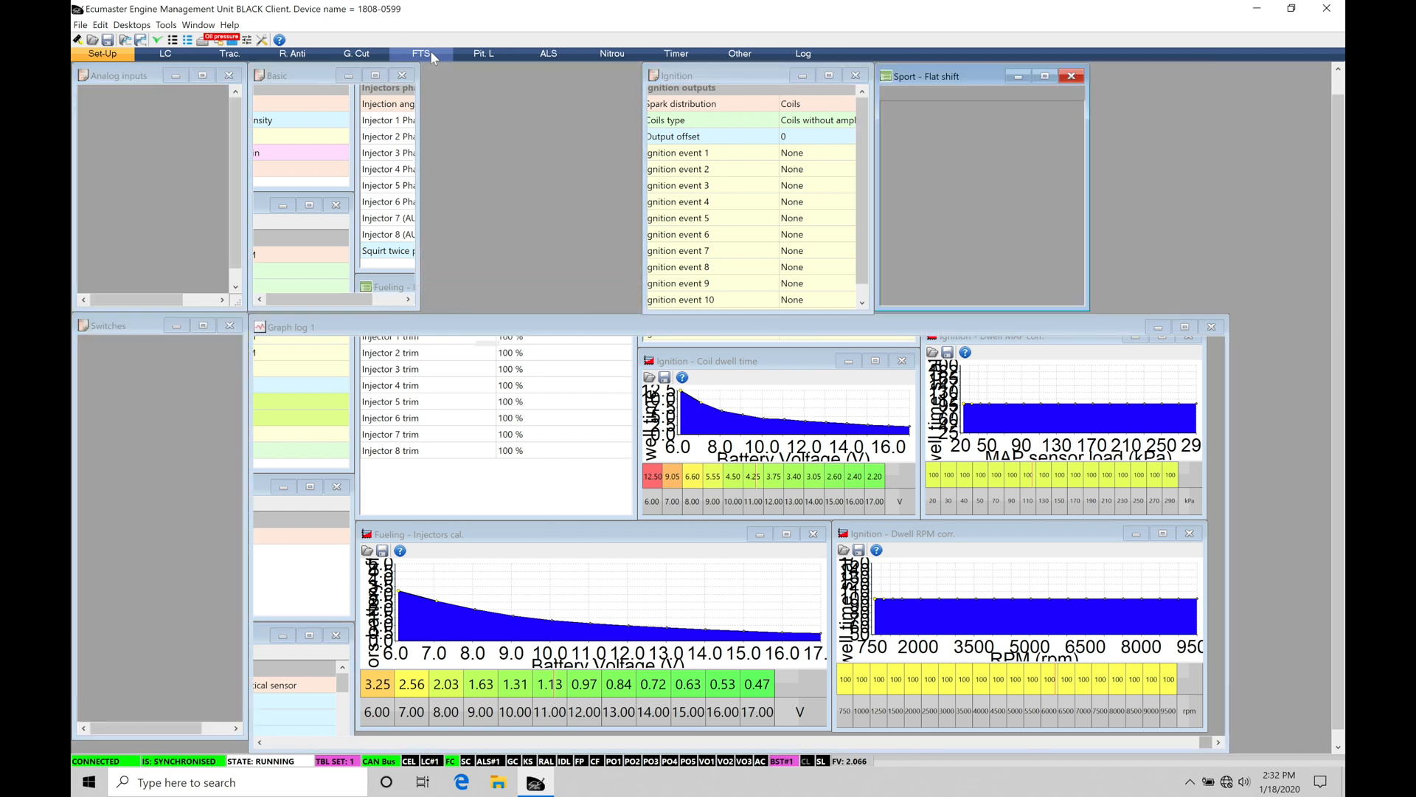
- Switch to the FTS desktop page and let its flat shift, status and graph log panels draw
{"action": "left_click", "coordinate": [421, 54]}
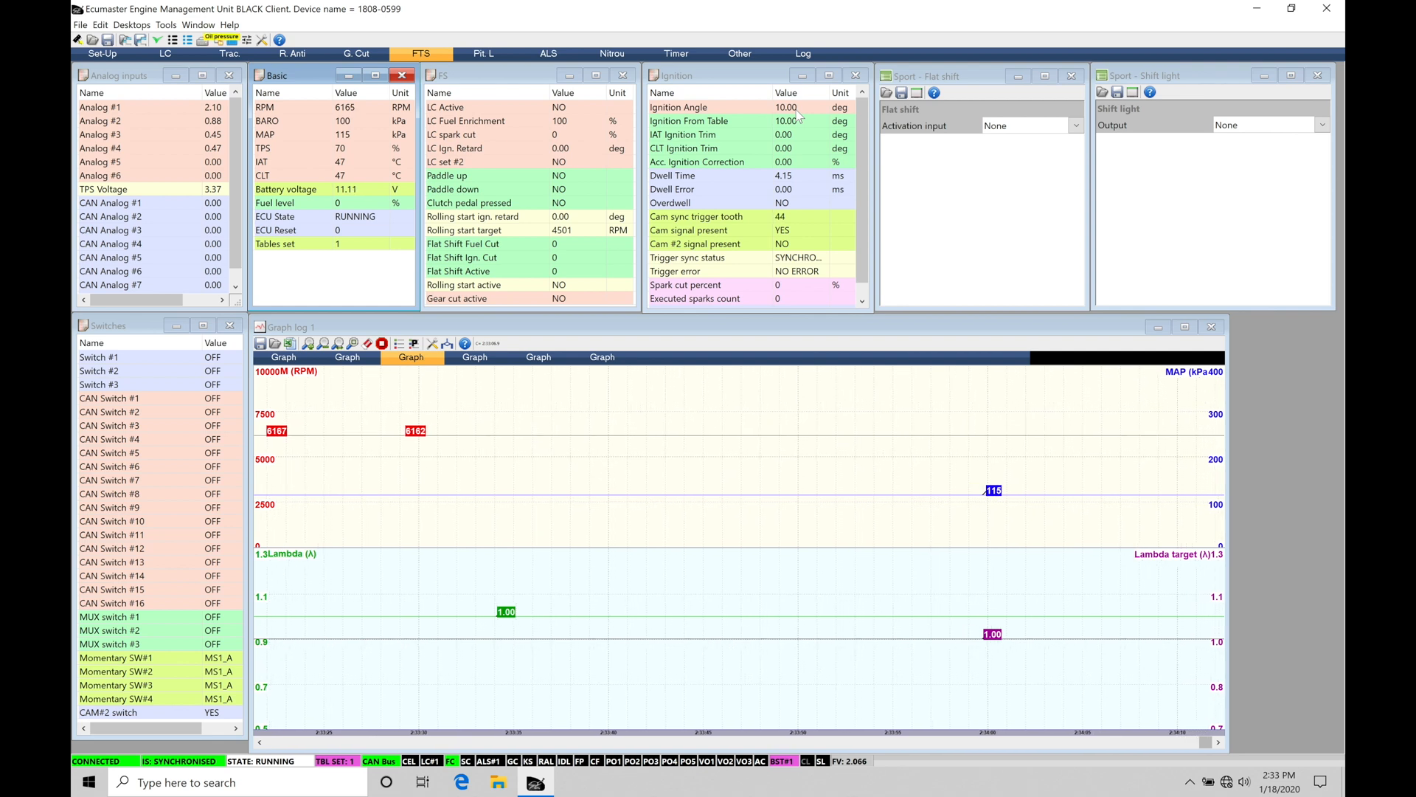
{"action": "mouse_move", "coordinate": [972, 139]}
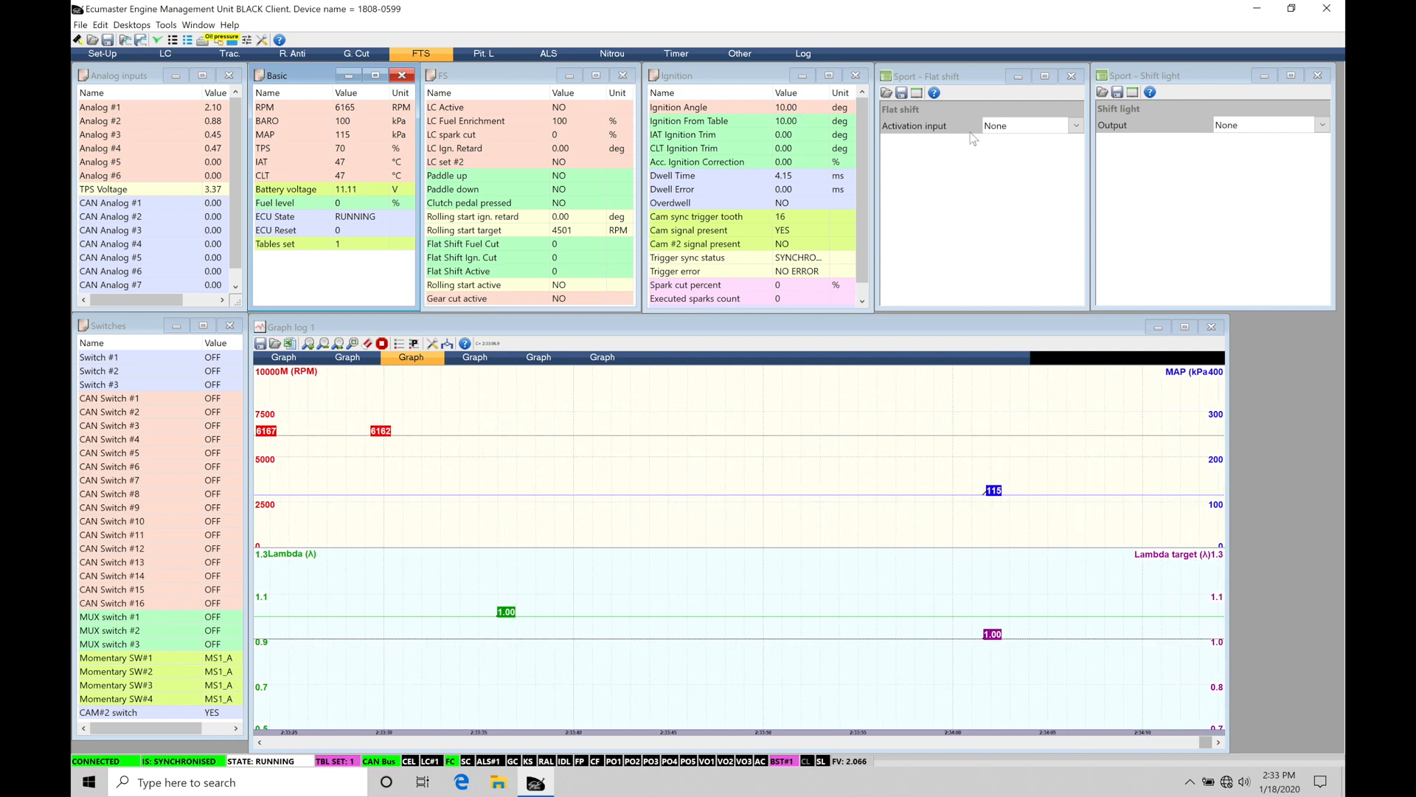